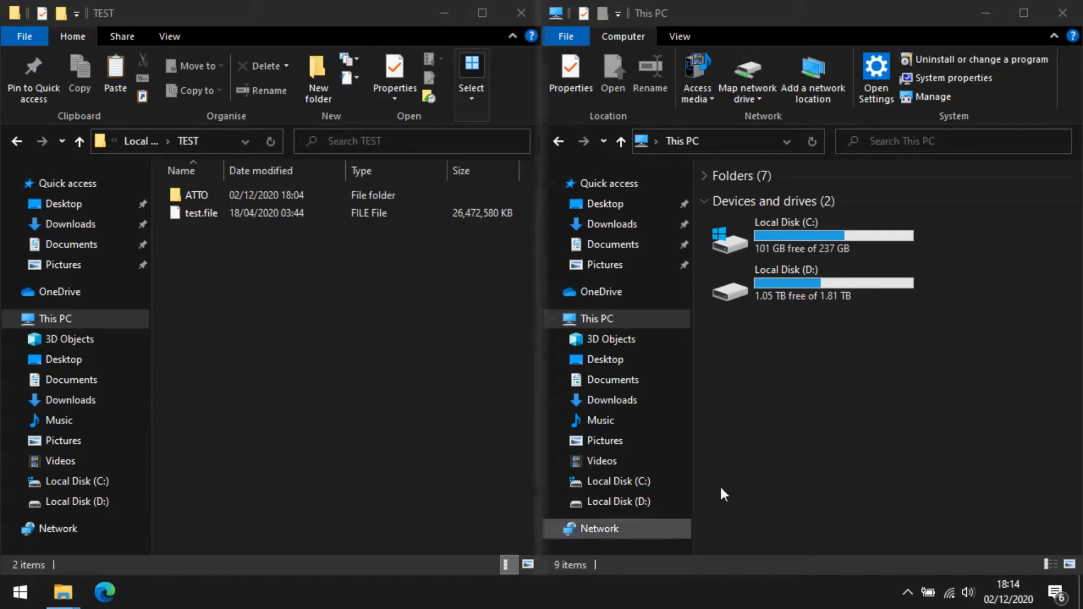
Select test.file in TEST, then open the ATTO folder on drive C.
{"action": "left_click", "coordinate": [202, 212]}
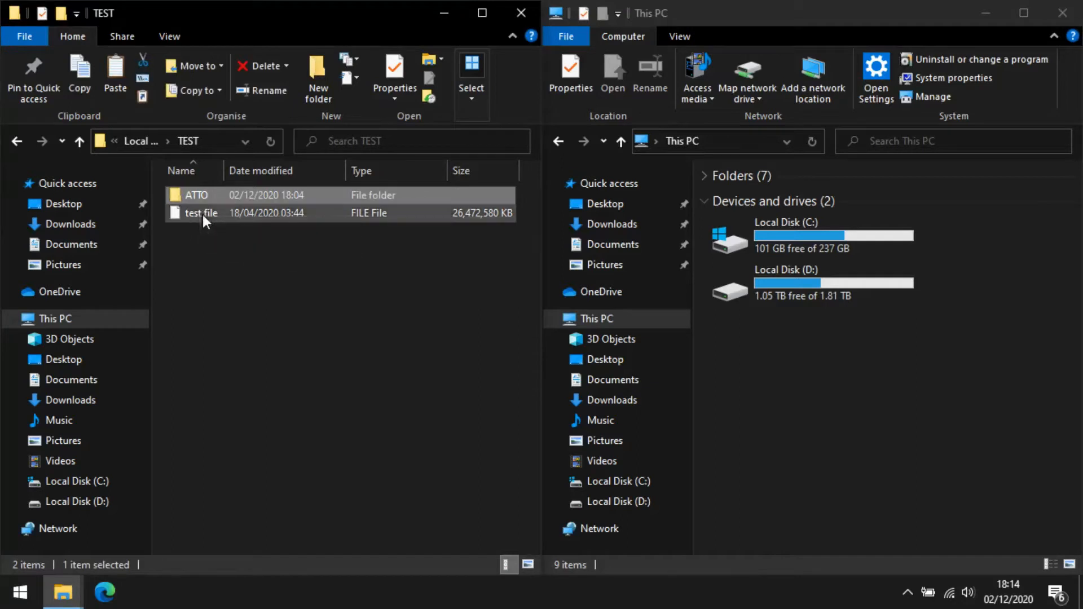
{"action": "left_click", "coordinate": [200, 212]}
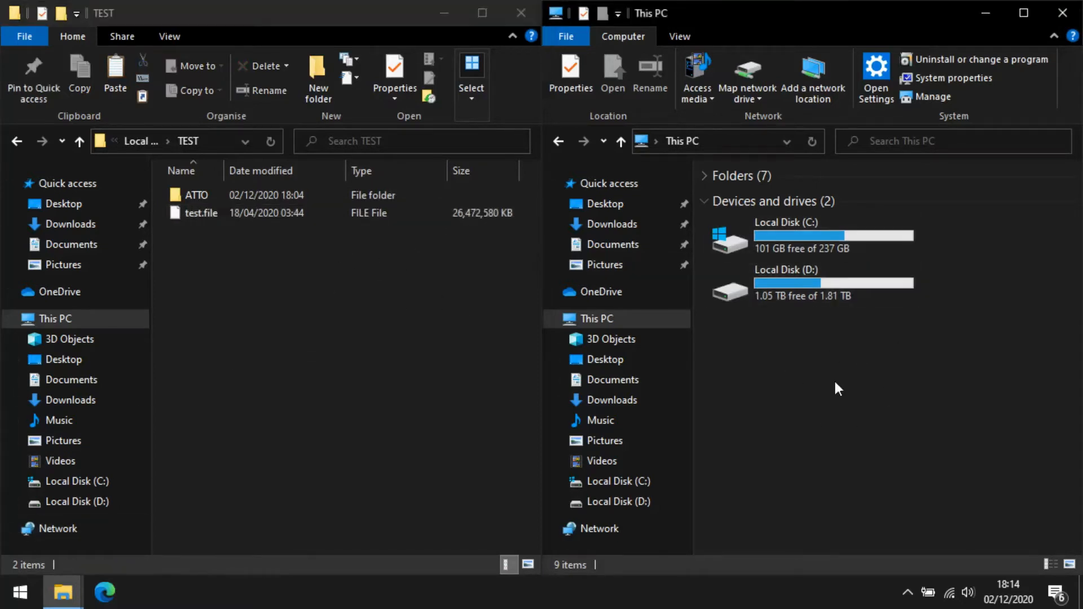
{"action": "left_click", "coordinate": [812, 235]}
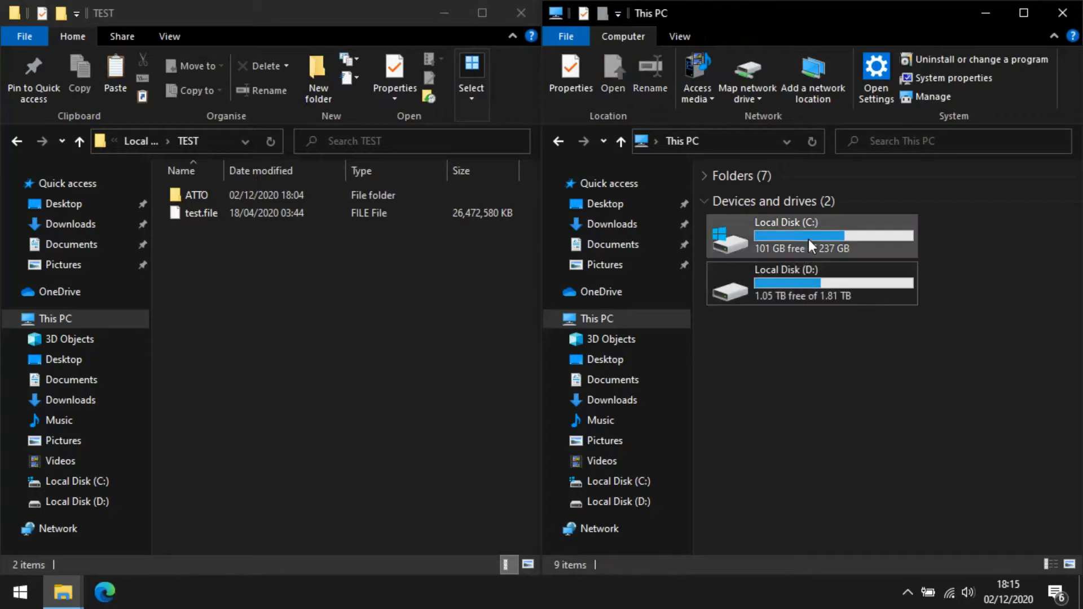
{"action": "left_click", "coordinate": [196, 194]}
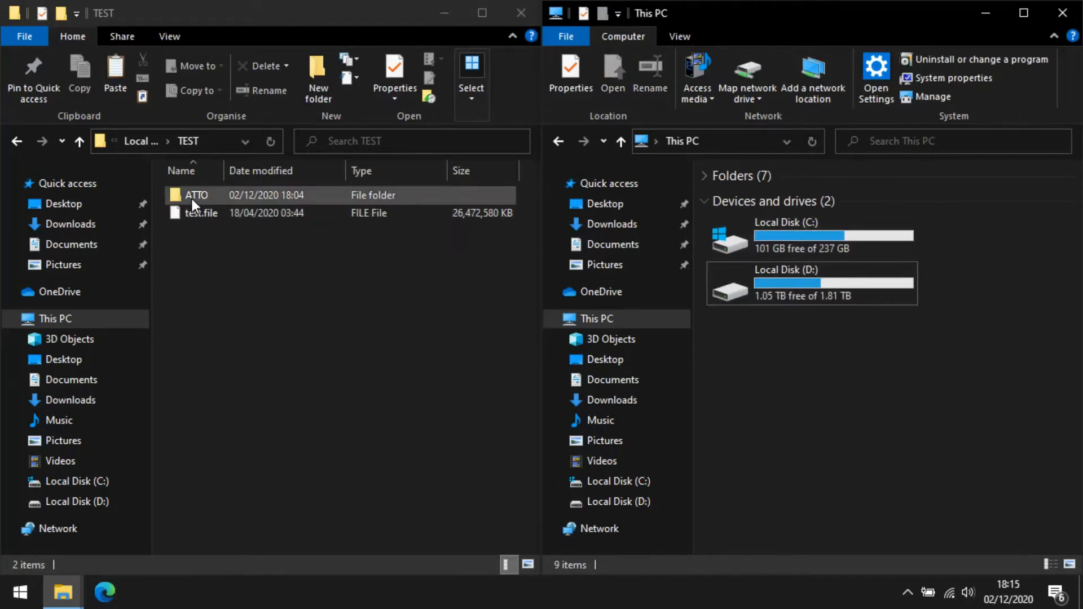
{"action": "left_click", "coordinate": [197, 195]}
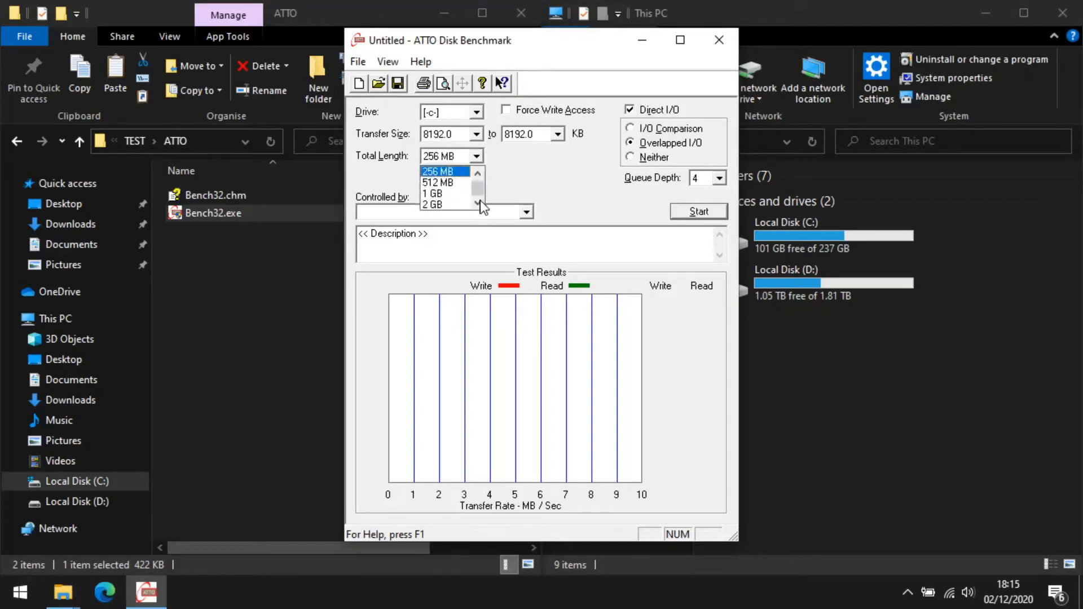
Run a 2 GB ATTO benchmark on drive C (1,728,357 write, 3,053,294 read).
{"action": "left_click", "coordinate": [433, 204]}
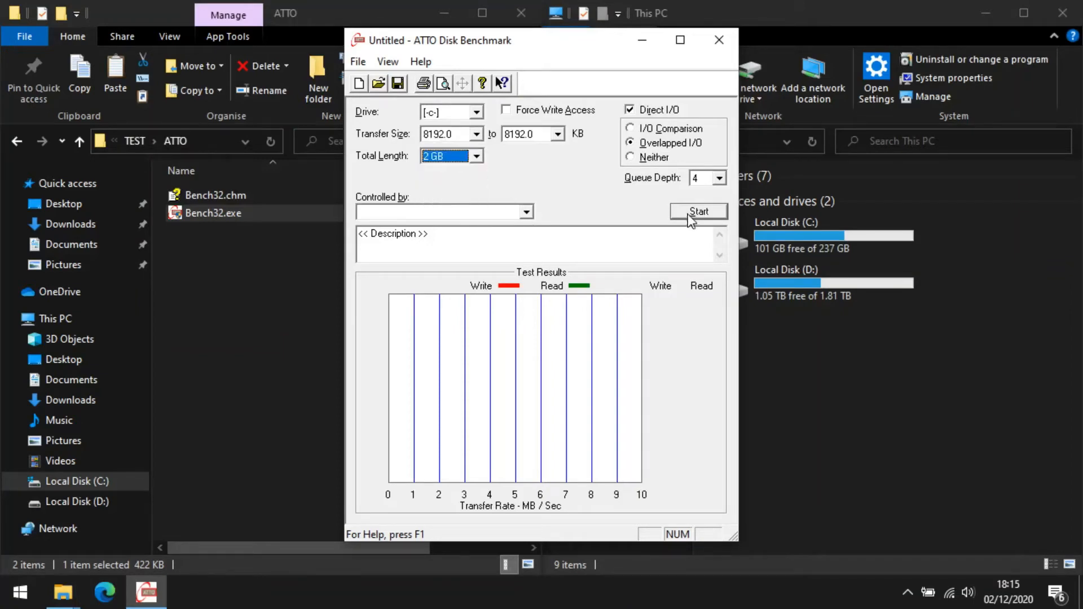
{"action": "left_click", "coordinate": [698, 211]}
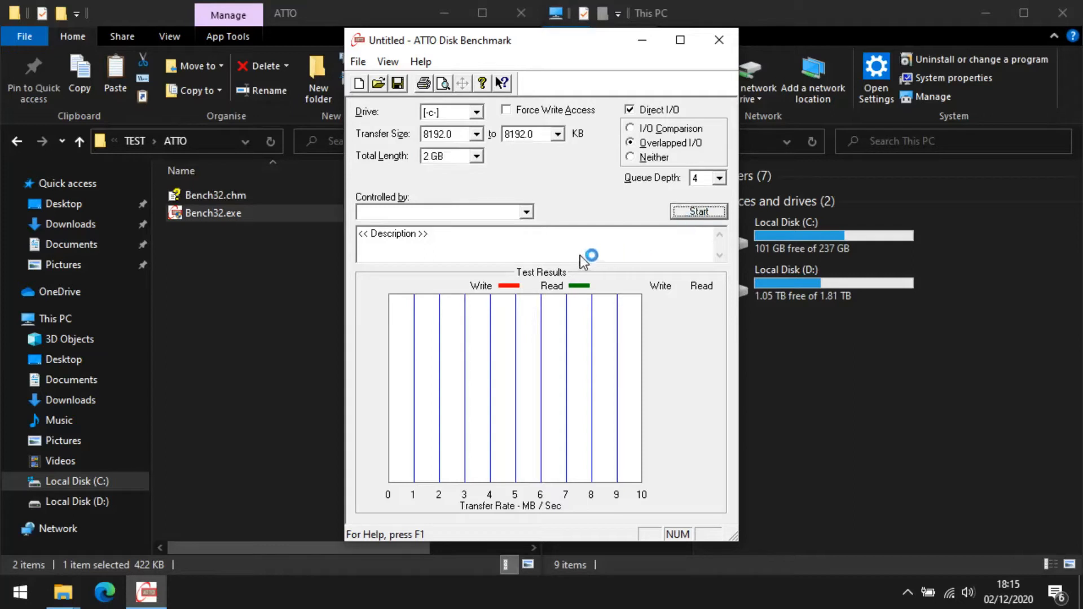
{"action": "left_click", "coordinate": [698, 211]}
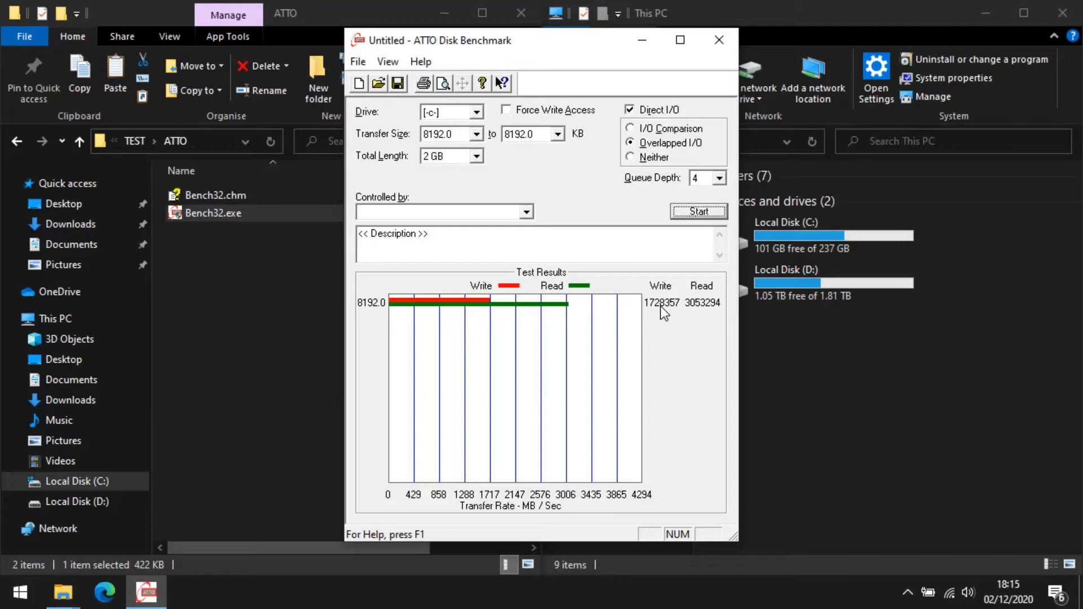
{"action": "mouse_move", "coordinate": [657, 320]}
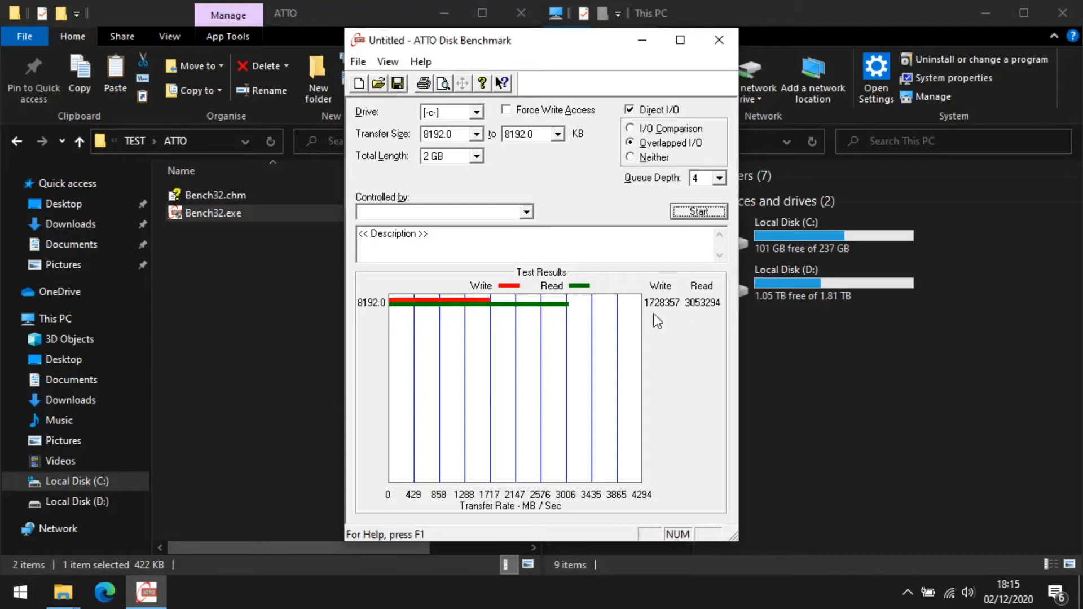
{"action": "mouse_move", "coordinate": [678, 312]}
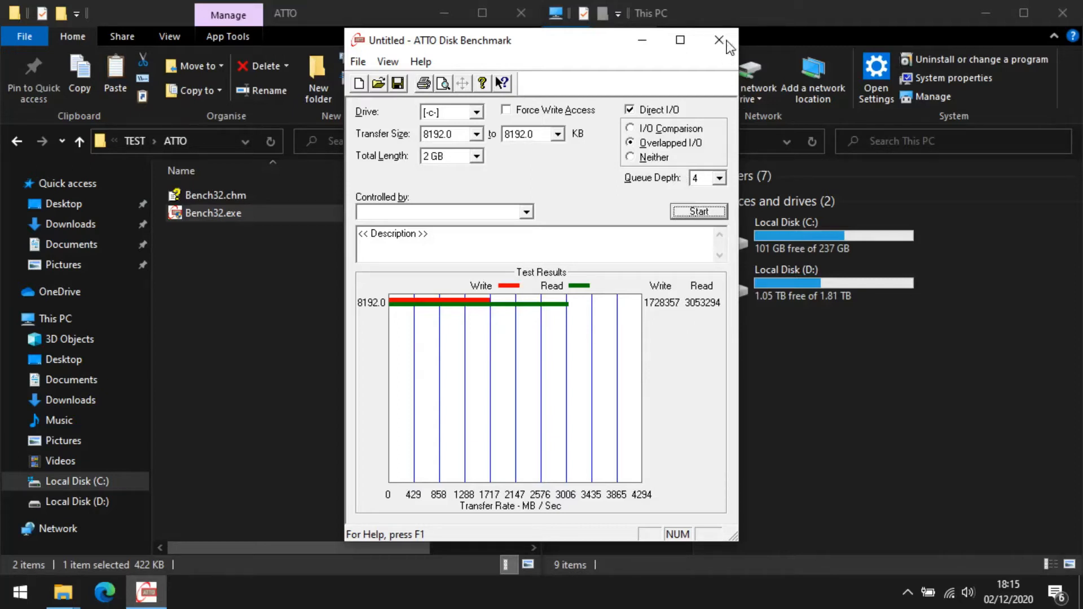
Close the benchmark without saving results and minimise the ATTO window.
{"action": "left_click", "coordinate": [720, 40]}
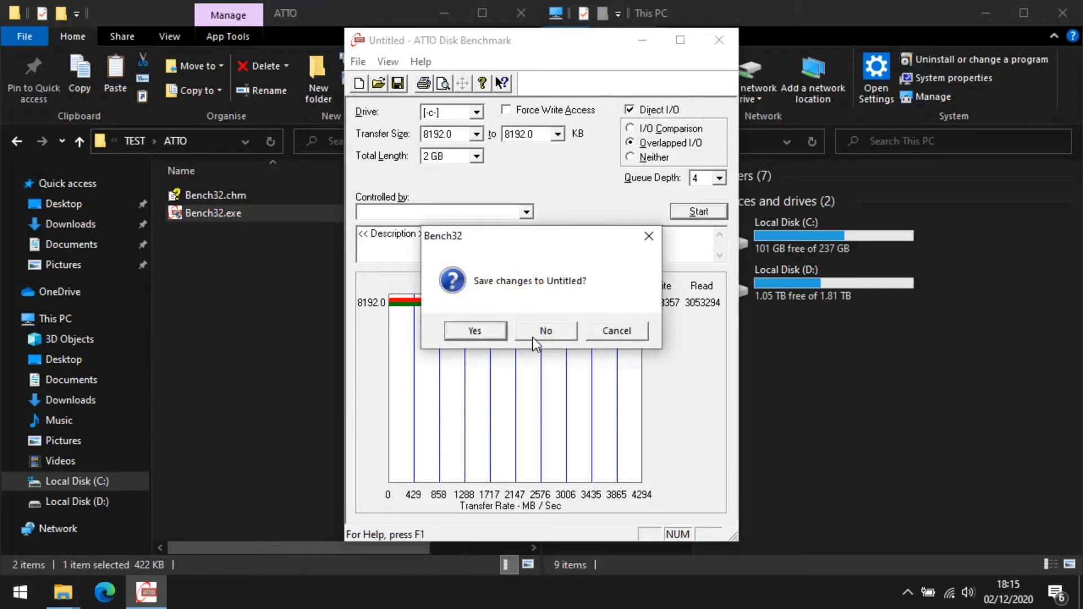
{"action": "left_click", "coordinate": [546, 331]}
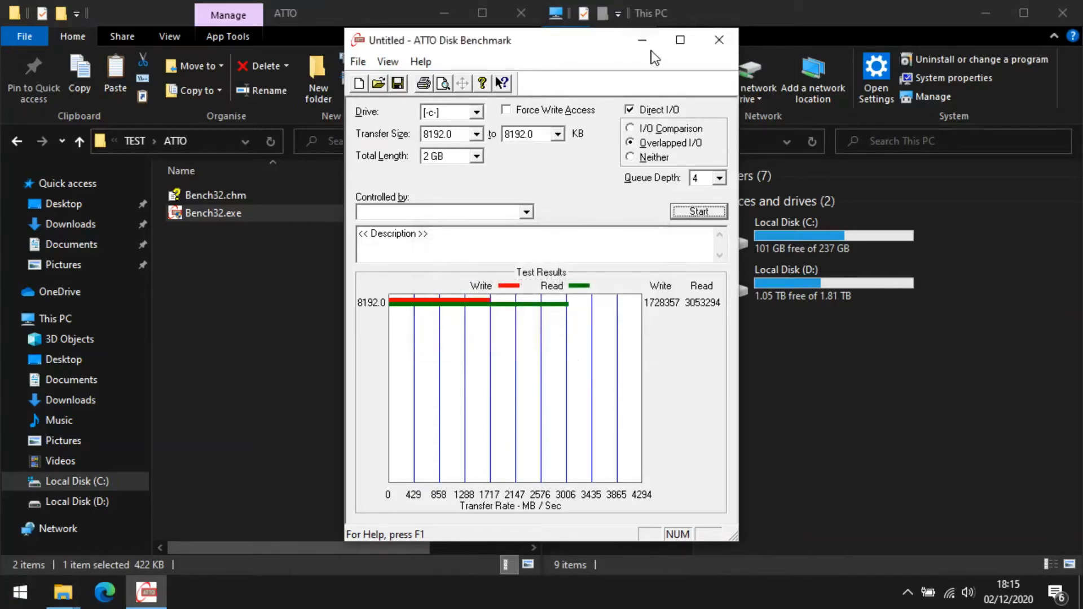
{"action": "left_click", "coordinate": [718, 39]}
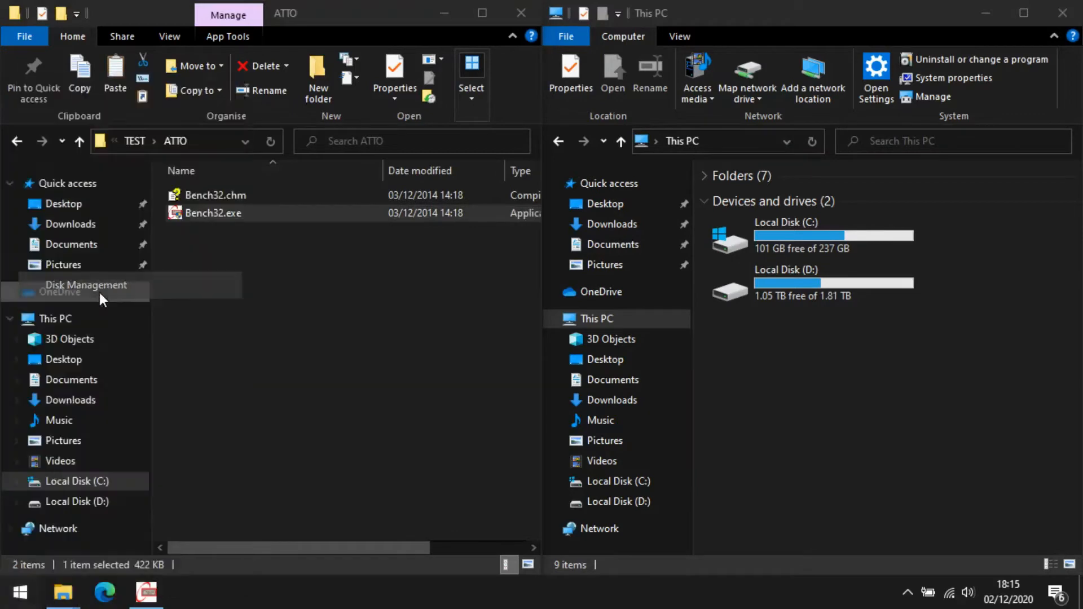
Open Disk Management and initialise Disk 2 with the GPT partition style.
{"action": "left_click", "coordinate": [86, 284]}
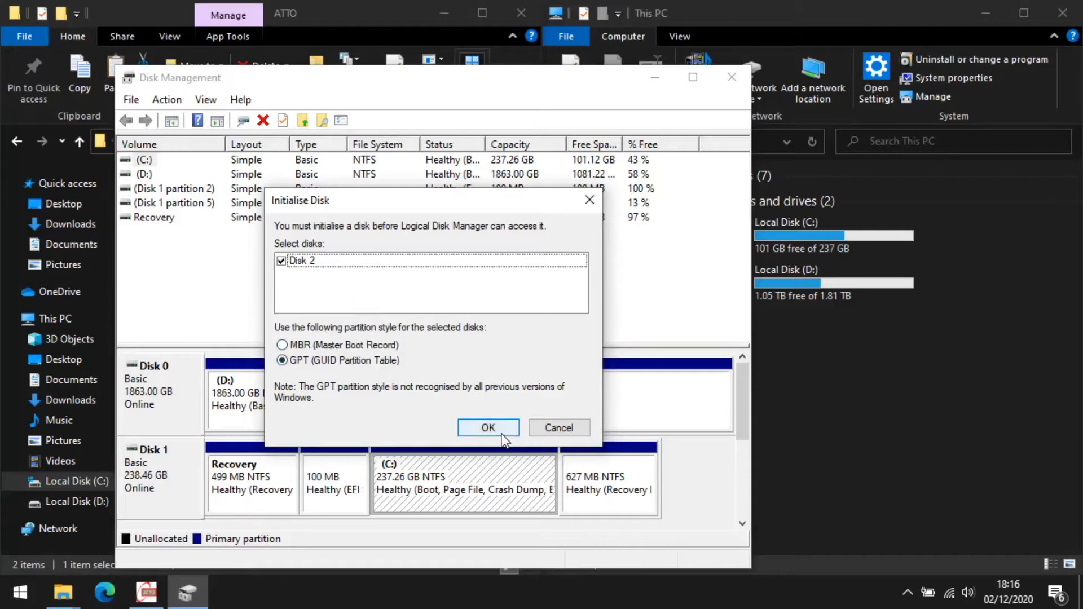
{"action": "left_click", "coordinate": [488, 428]}
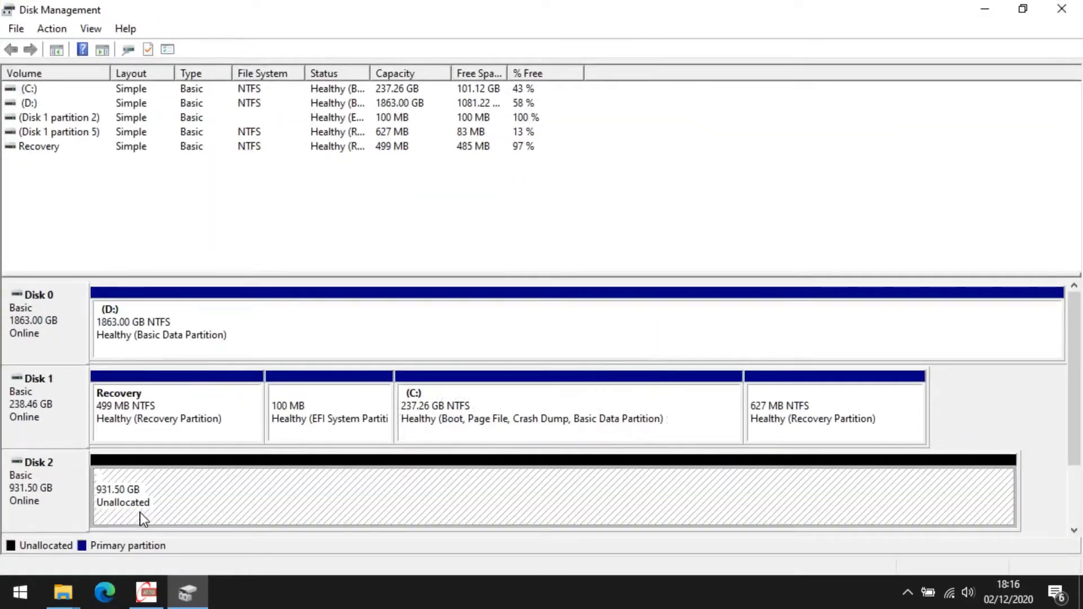
{"action": "mouse_move", "coordinate": [133, 523]}
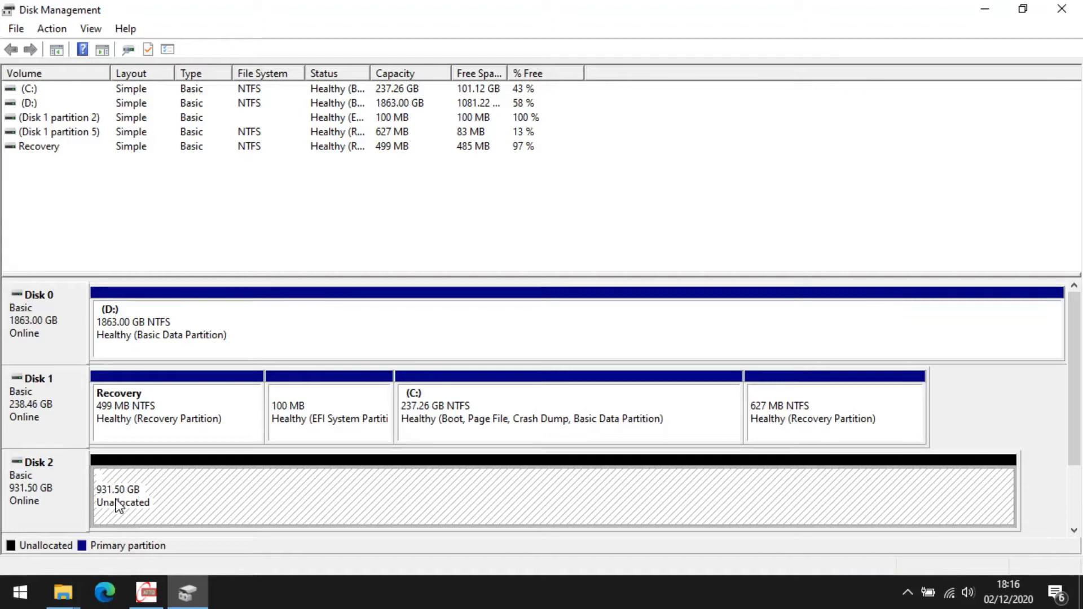
{"action": "mouse_move", "coordinate": [142, 503]}
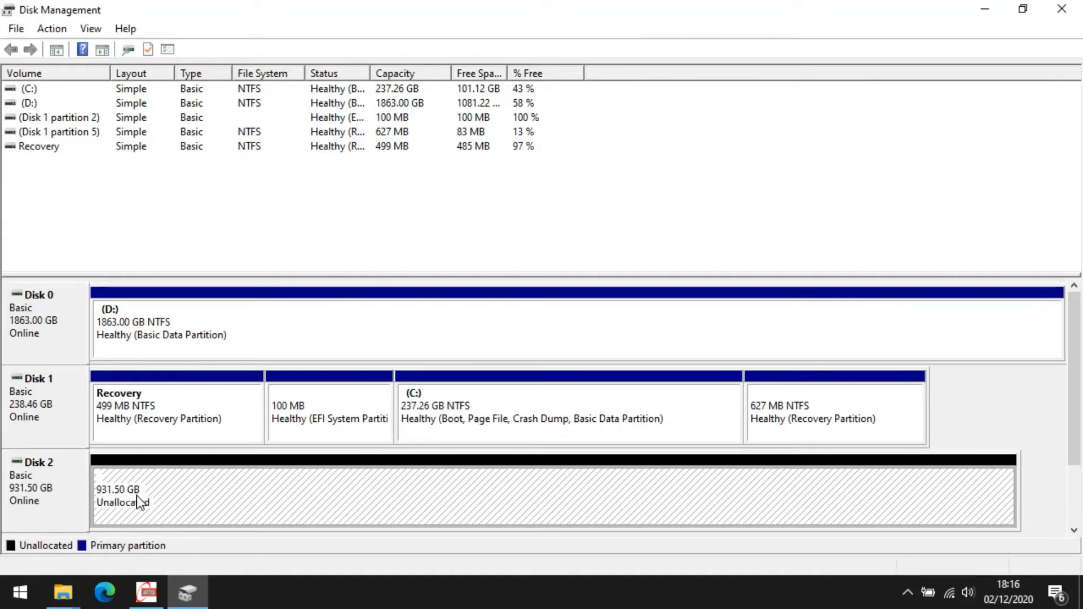
{"action": "mouse_move", "coordinate": [123, 517]}
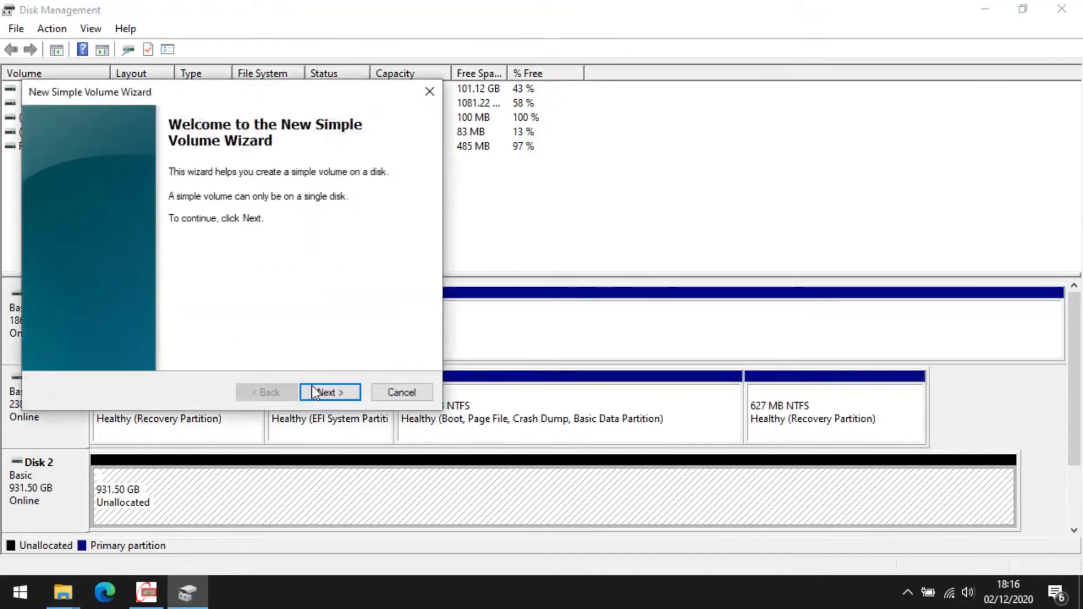
Create a 931.50 GB NTFS volume E: on Disk 2 with no volume label.
{"action": "left_click", "coordinate": [329, 393]}
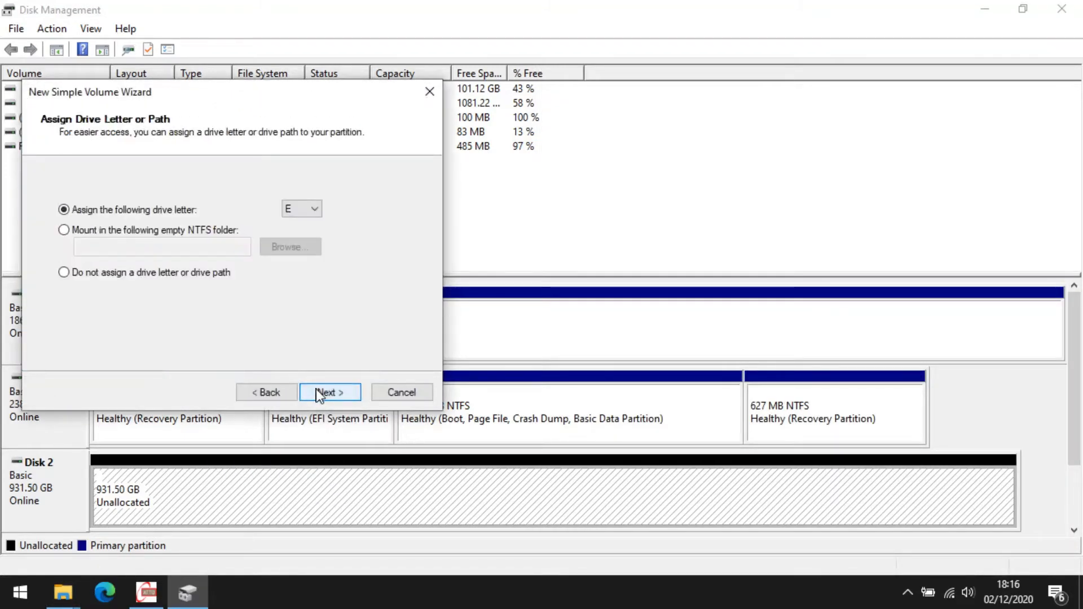
{"action": "left_click", "coordinate": [330, 393]}
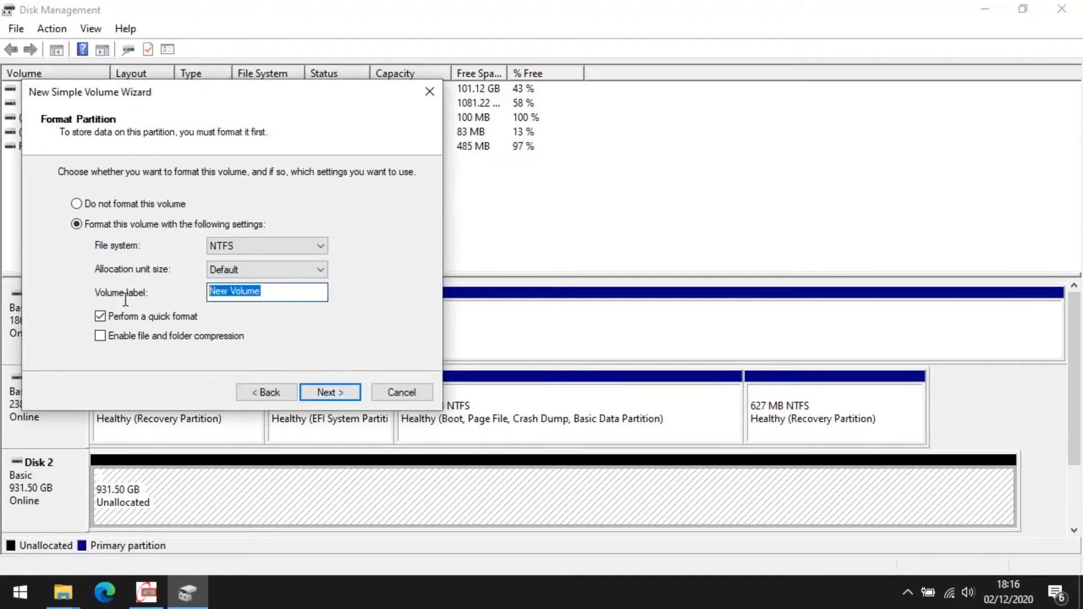
{"action": "key", "text": "Delete"}
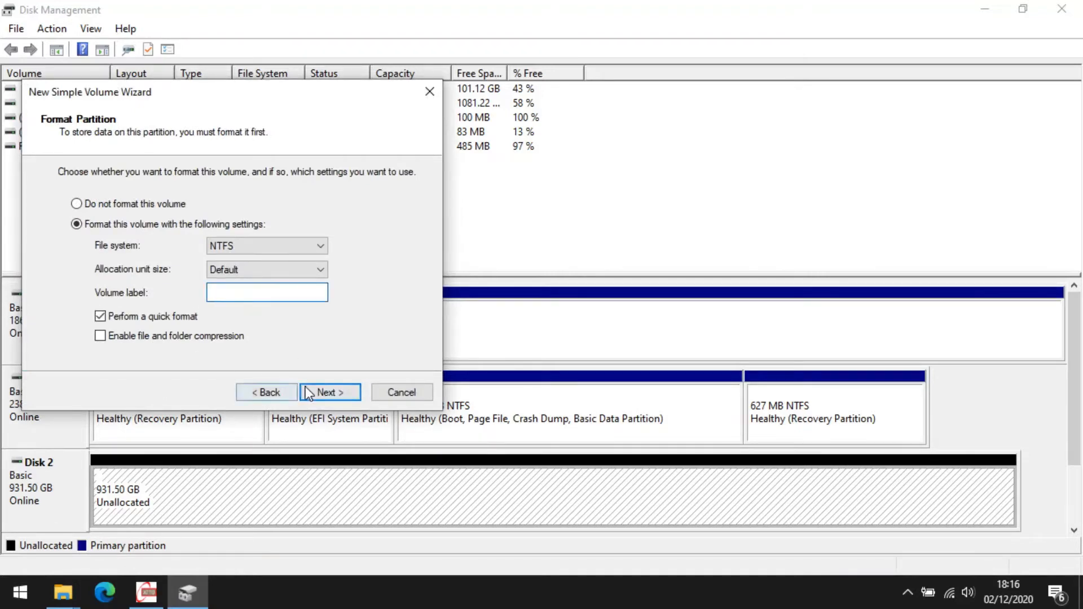
{"action": "left_click", "coordinate": [329, 392]}
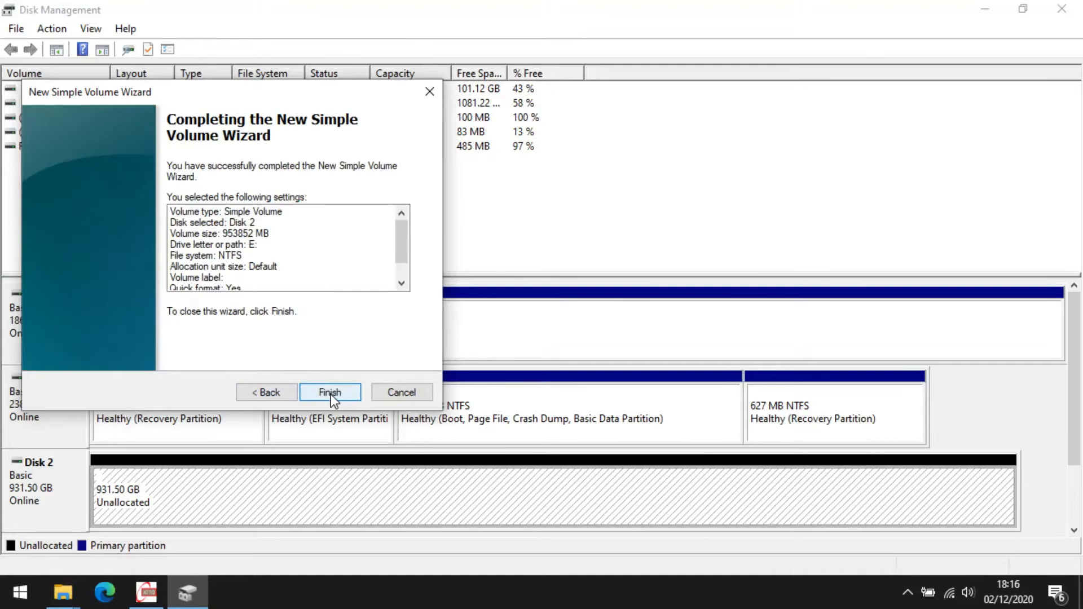
{"action": "left_click", "coordinate": [330, 391]}
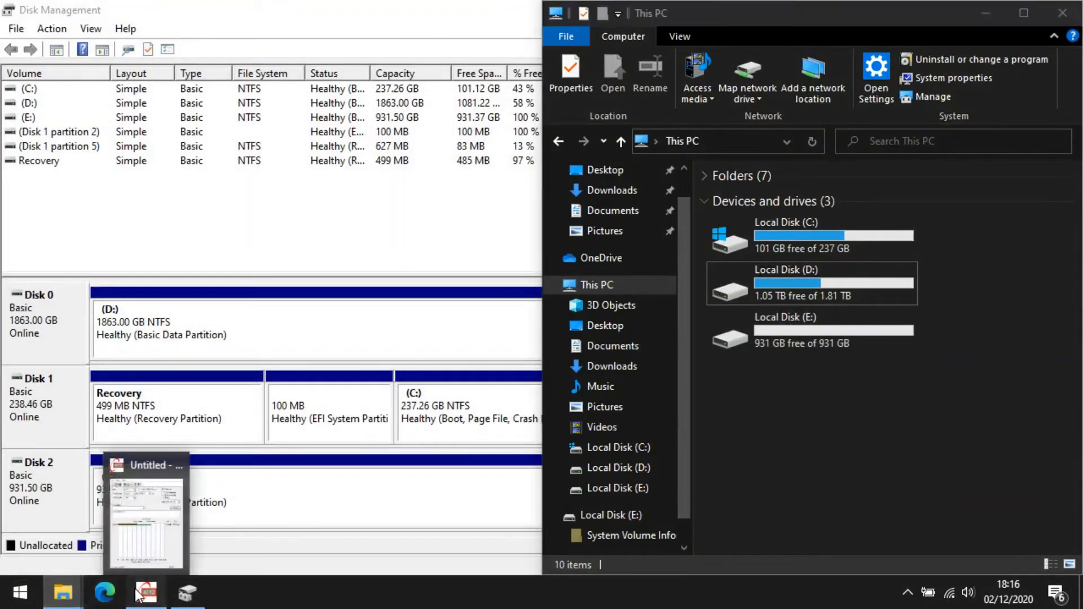
{"action": "left_click", "coordinate": [145, 592]}
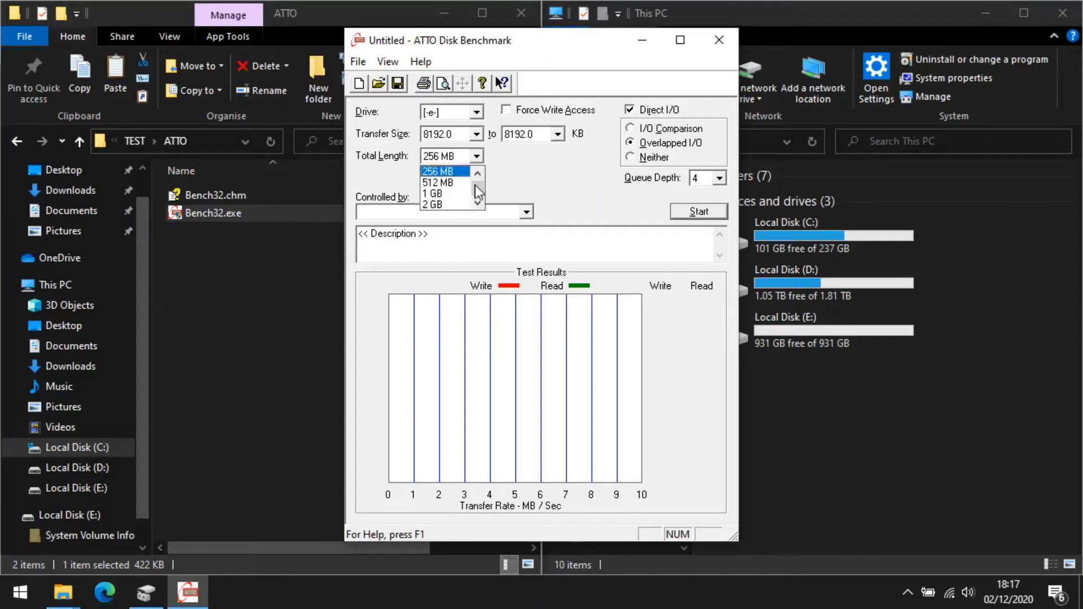
Benchmark drive E at 2 GB (837,225 write, 950,214 read), then return to TEST.
{"action": "left_click", "coordinate": [434, 206]}
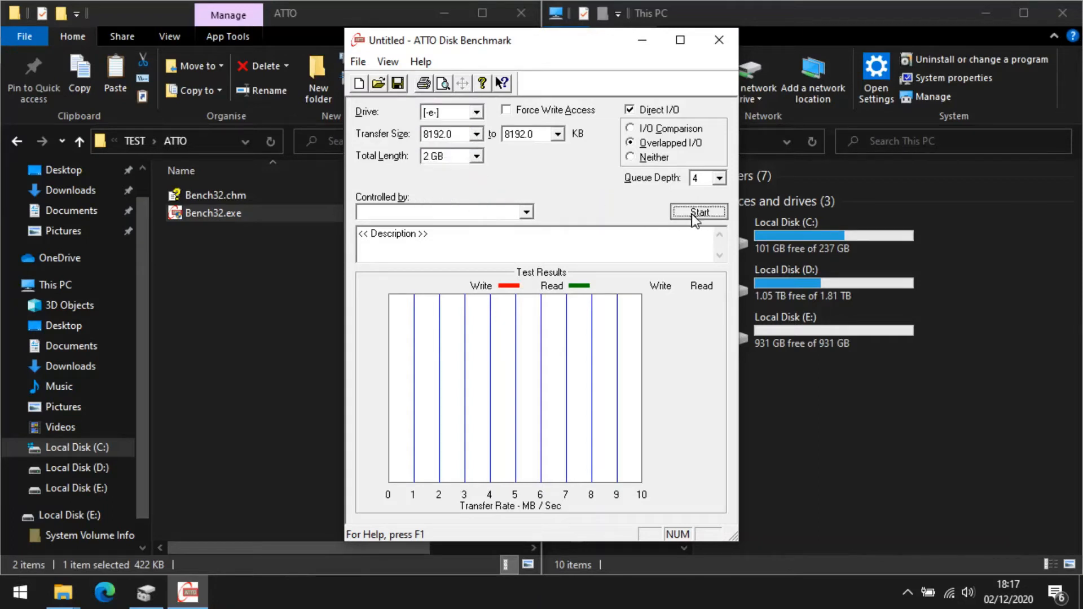
{"action": "left_click", "coordinate": [698, 213]}
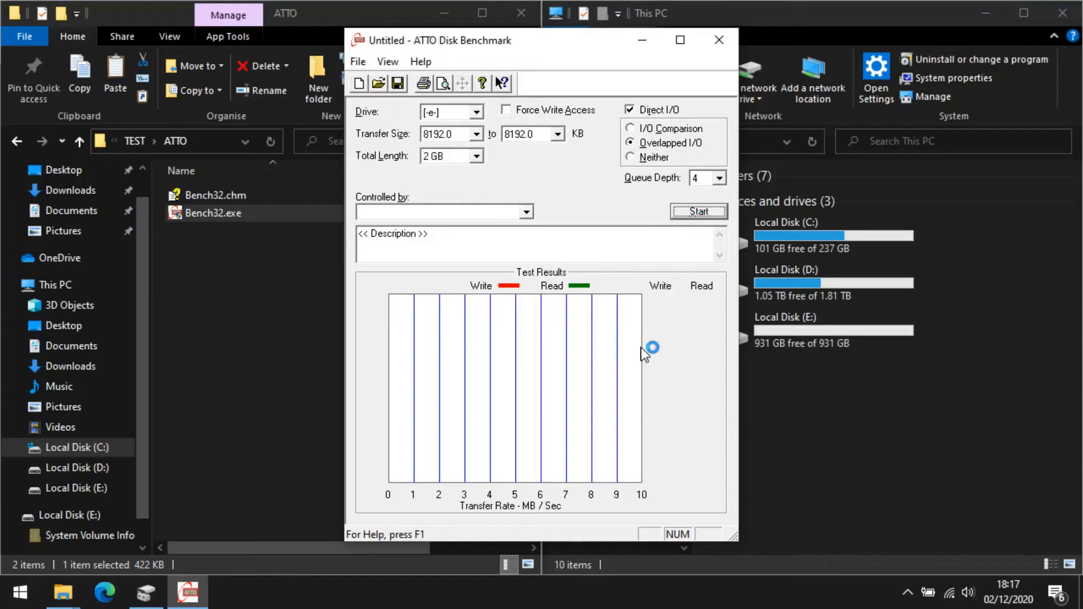
{"action": "left_click", "coordinate": [698, 212]}
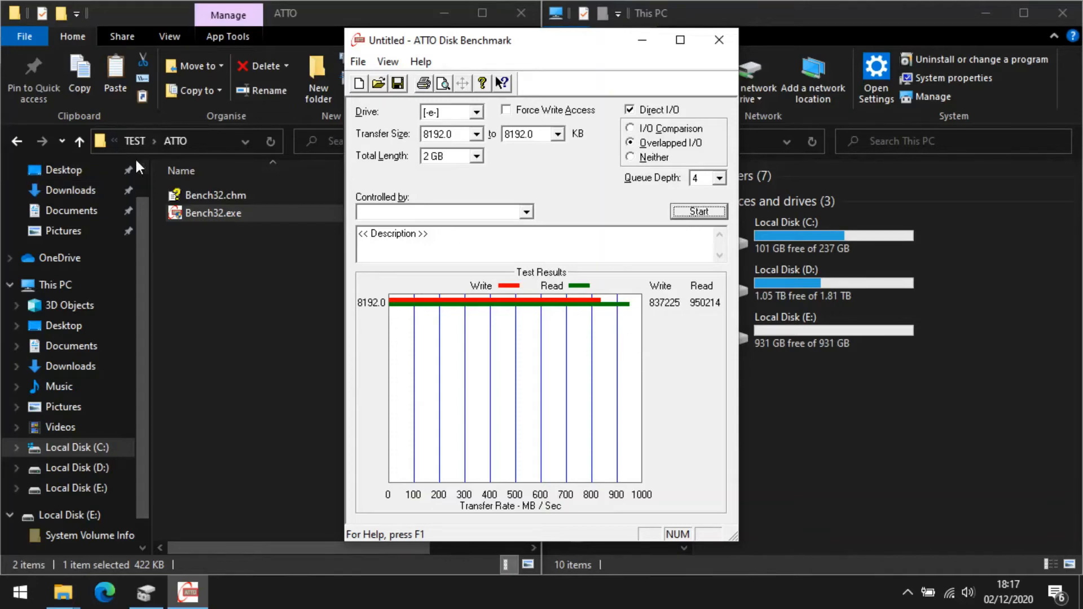
{"action": "left_click", "coordinate": [16, 141]}
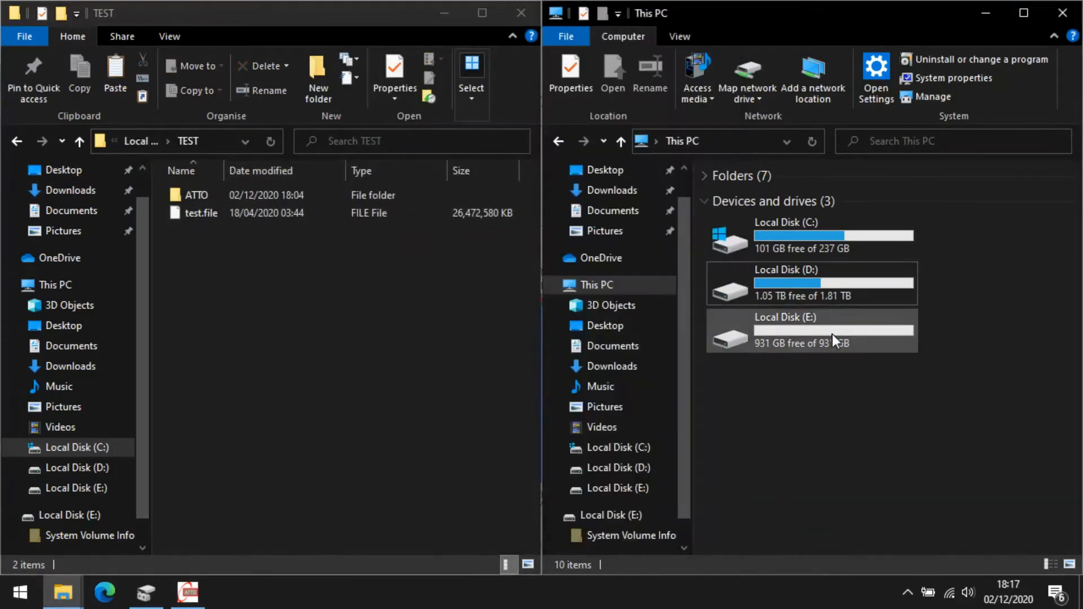
Open drive E and copy the 25.2 GB test.file from TEST onto it.
{"action": "double_click", "coordinate": [786, 332]}
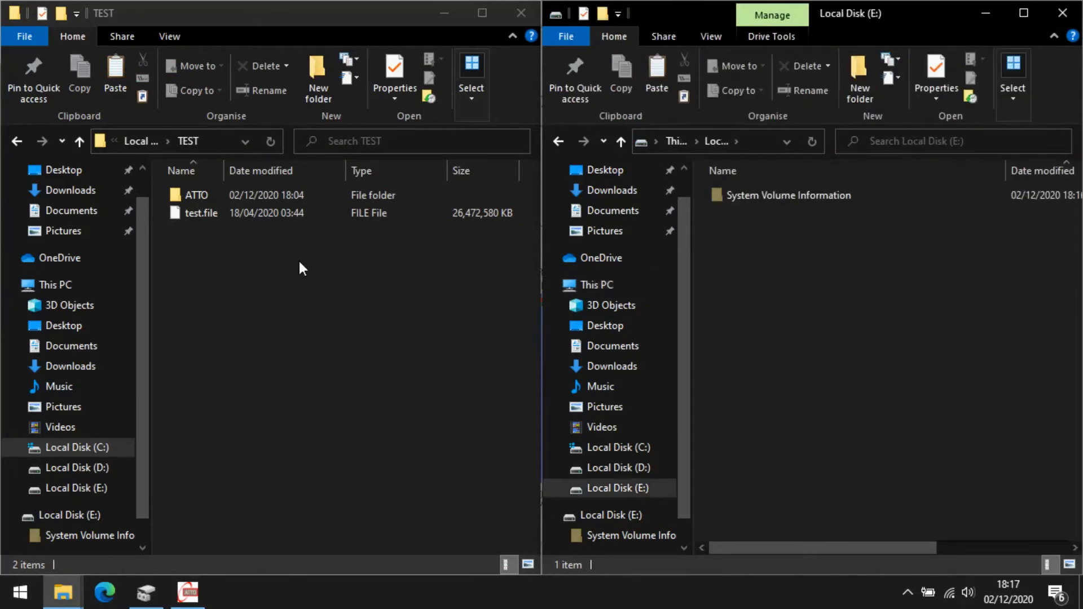
{"action": "left_click", "coordinate": [201, 213]}
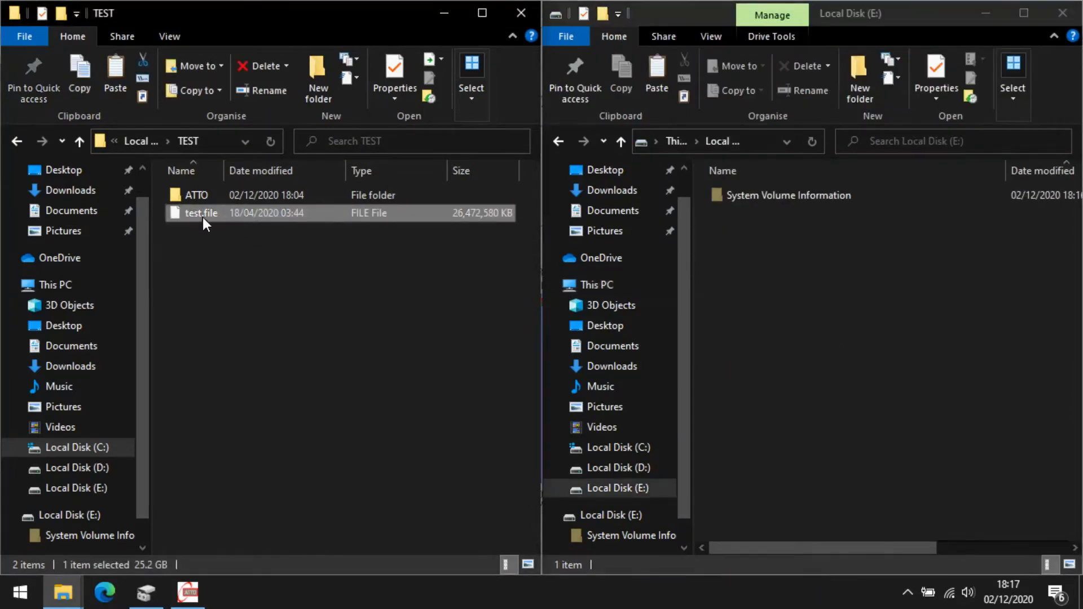
{"action": "left_click_drag", "start_coordinate": [201, 213], "coordinate": [773, 263]}
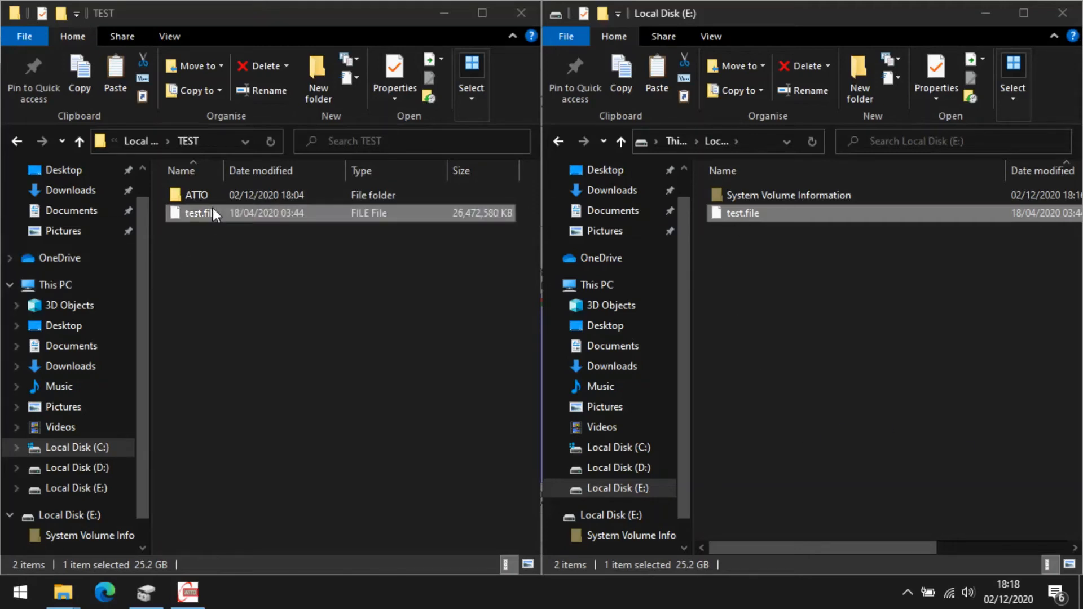
Rename the original test.file to test.file1 and go back to This PC.
{"action": "double_click", "coordinate": [200, 213]}
{"action": "type", "text": "1"}
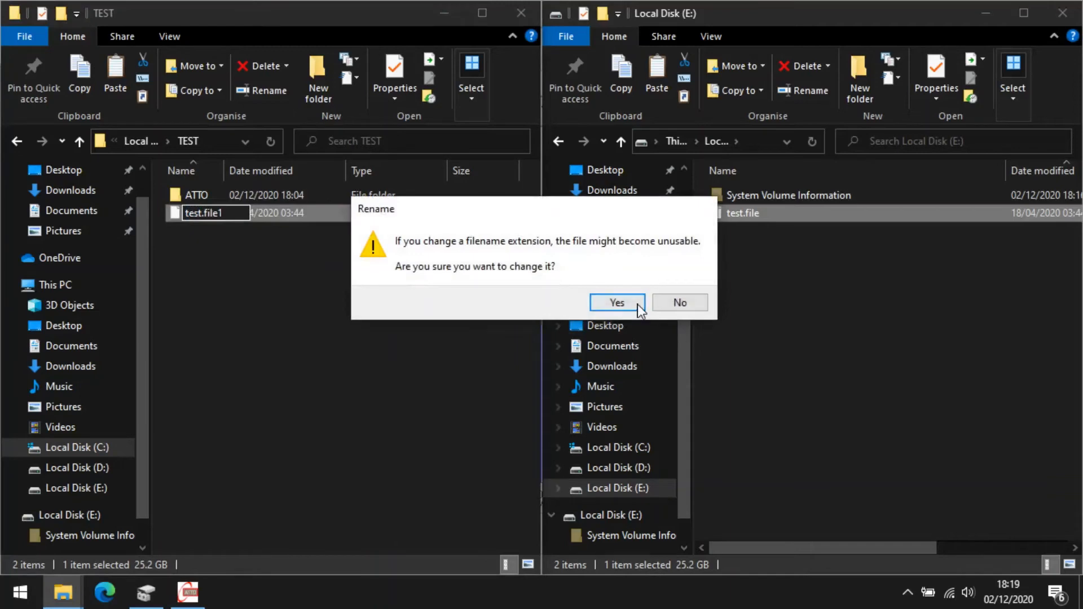
{"action": "left_click", "coordinate": [615, 303]}
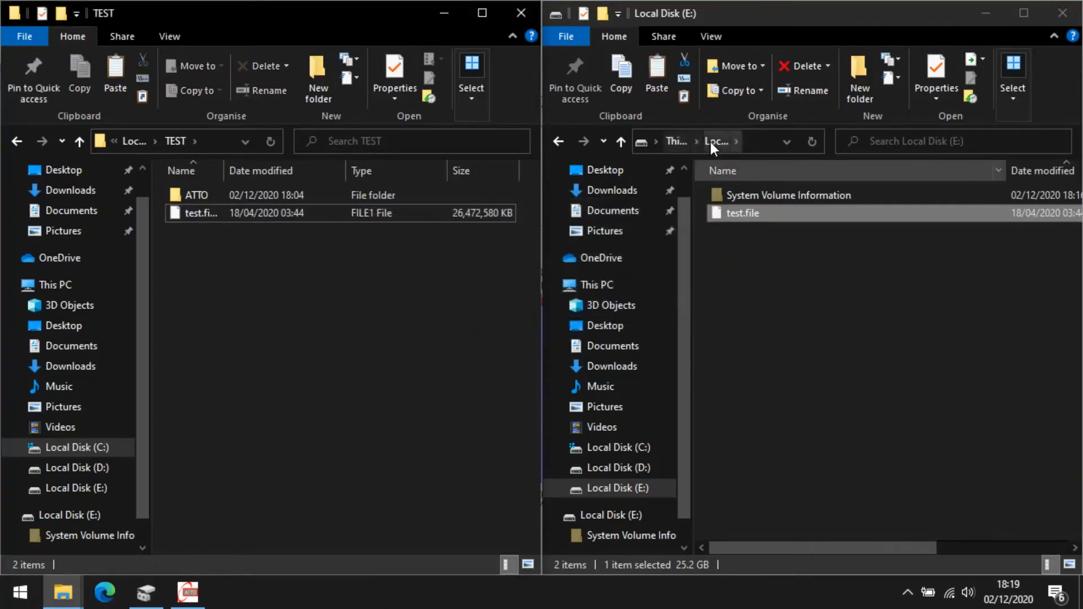
{"action": "left_click", "coordinate": [677, 141]}
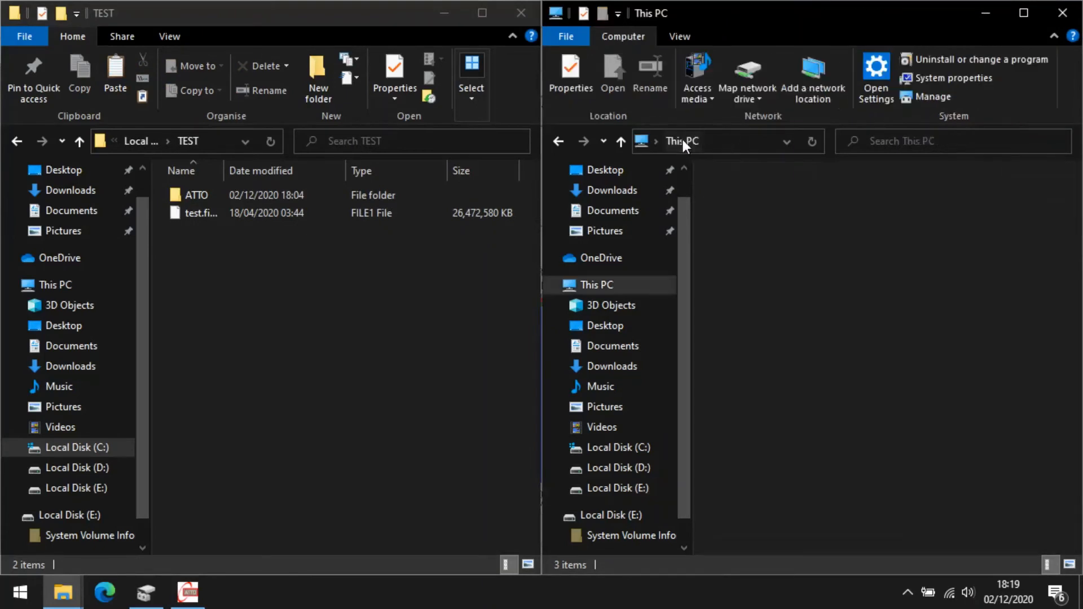
Set drive E's JMicron enclosure policy to Better performance with write caching enabled.
{"action": "right_click", "coordinate": [735, 330]}
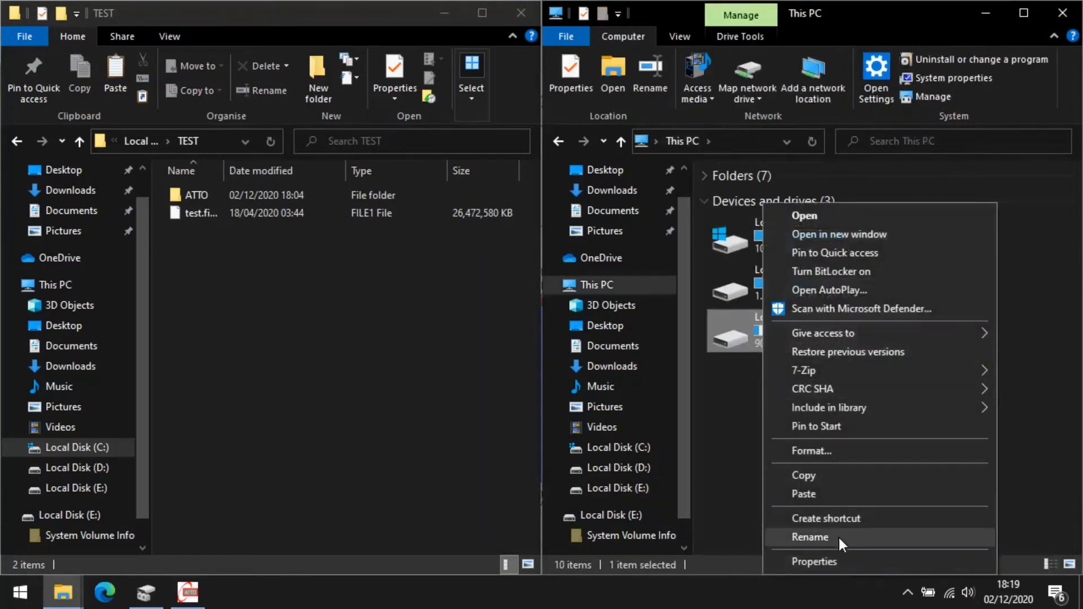
{"action": "left_click", "coordinate": [814, 562]}
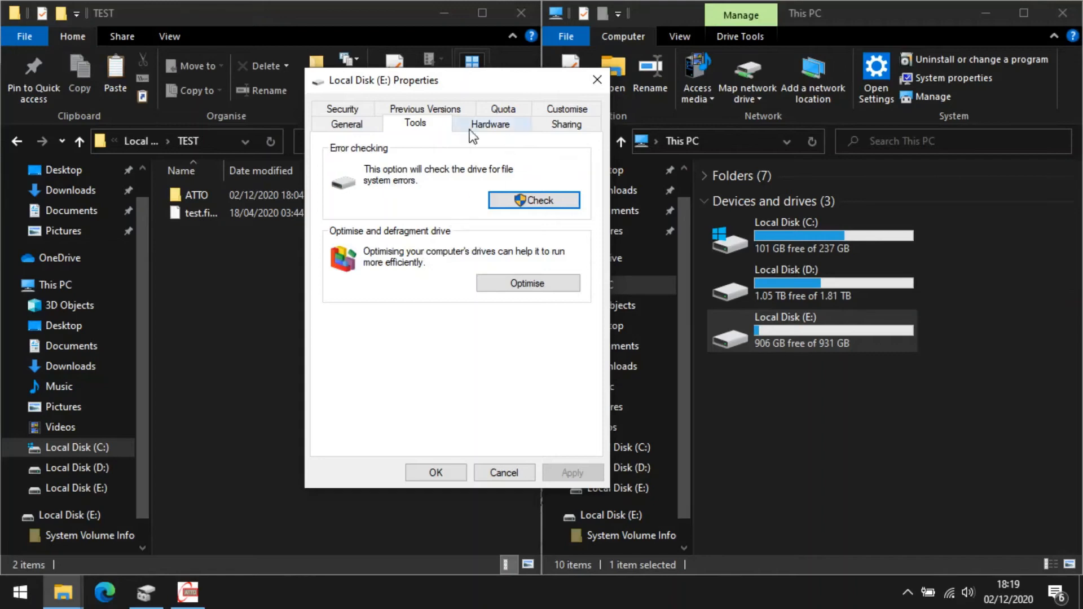
{"action": "left_click", "coordinate": [489, 124]}
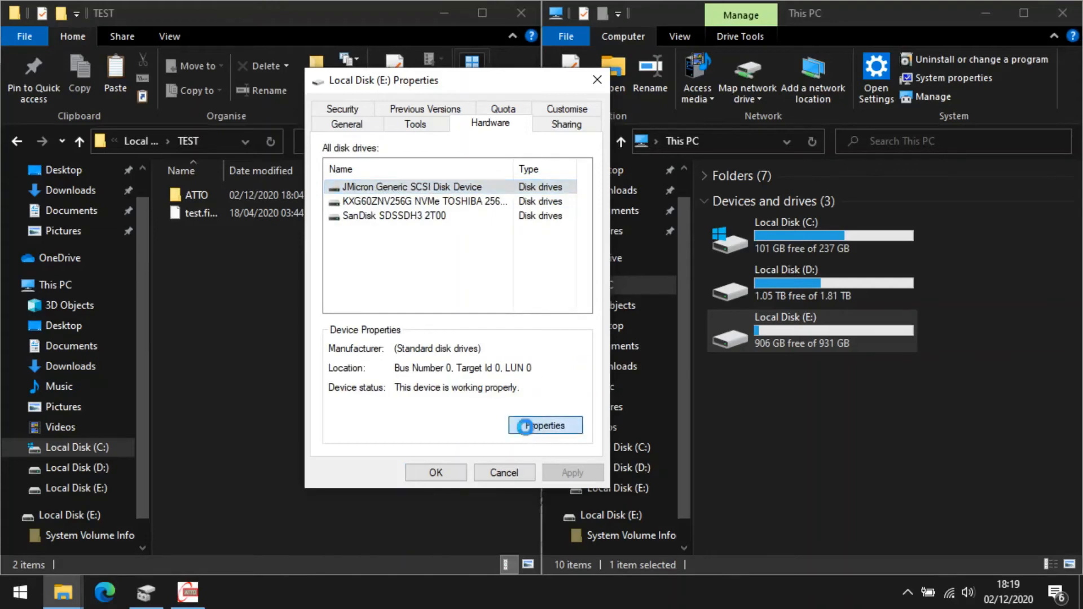
{"action": "left_click", "coordinate": [545, 425]}
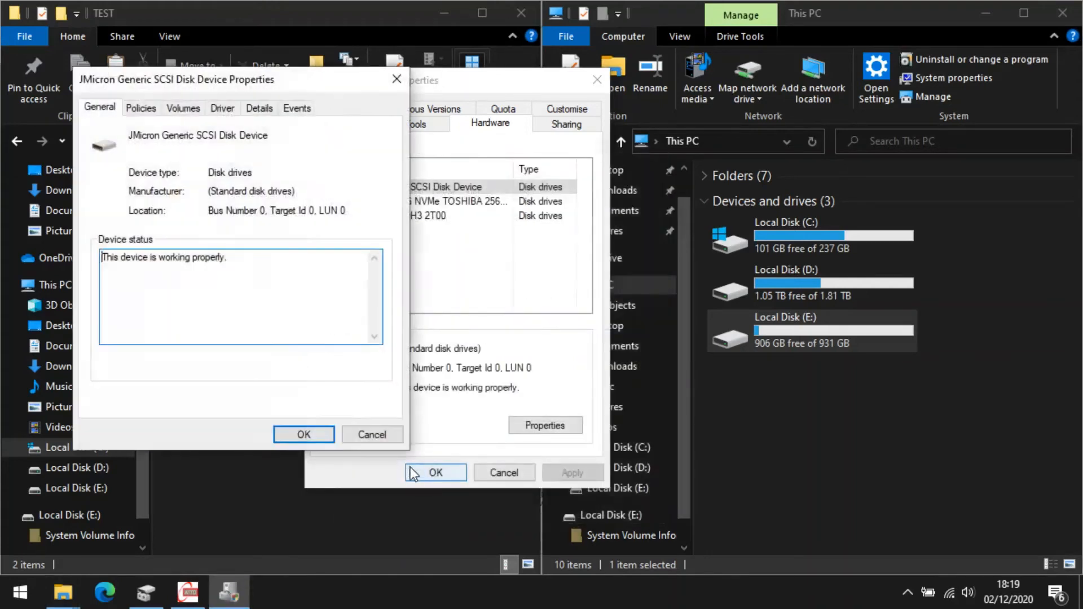
{"action": "left_click", "coordinate": [141, 108]}
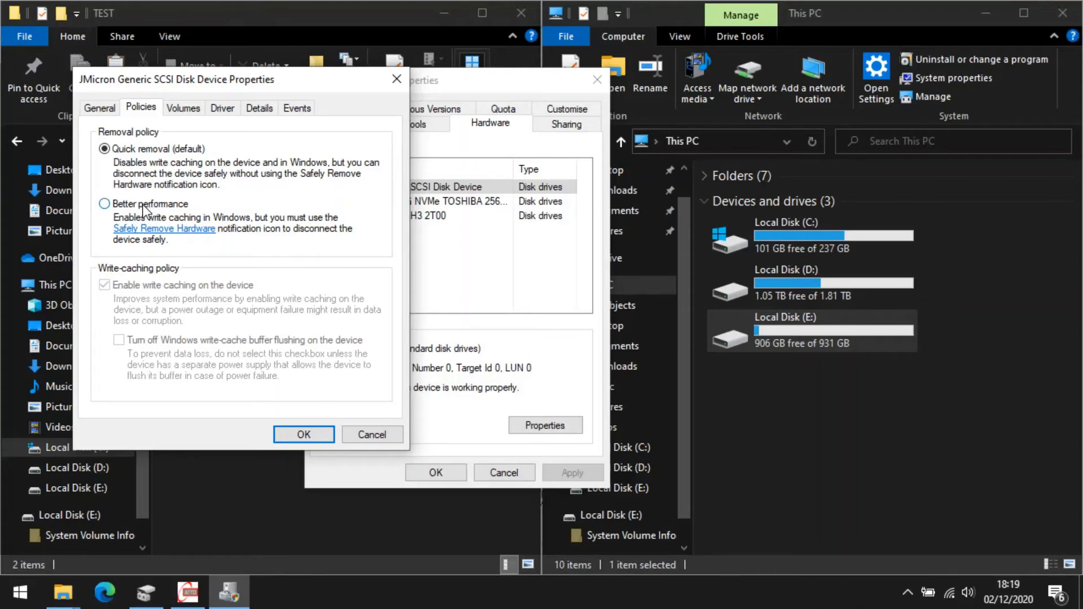
{"action": "left_click", "coordinate": [103, 205]}
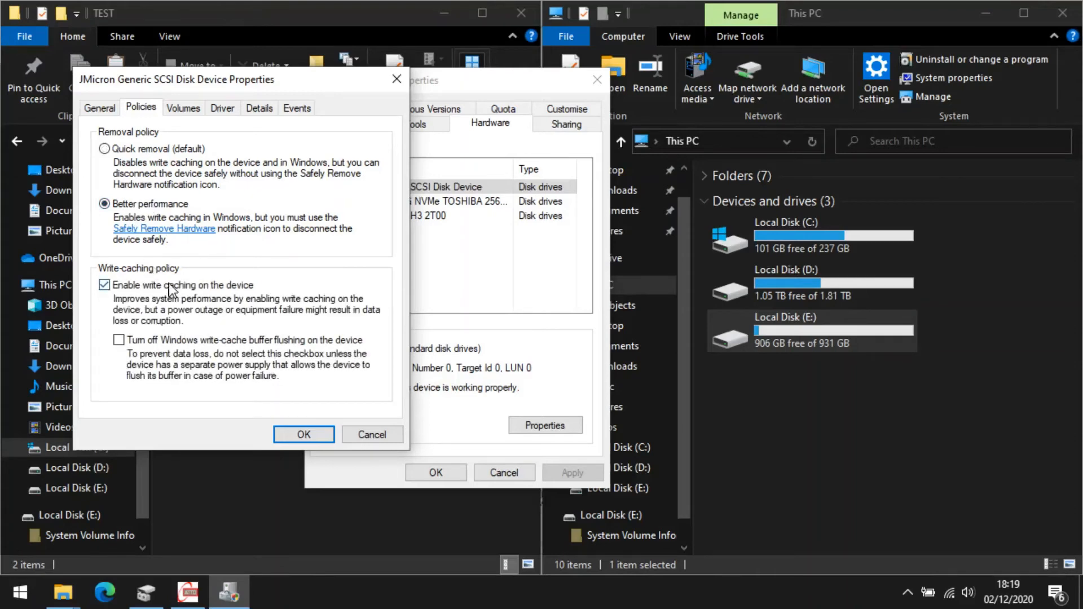
{"action": "mouse_move", "coordinate": [166, 301]}
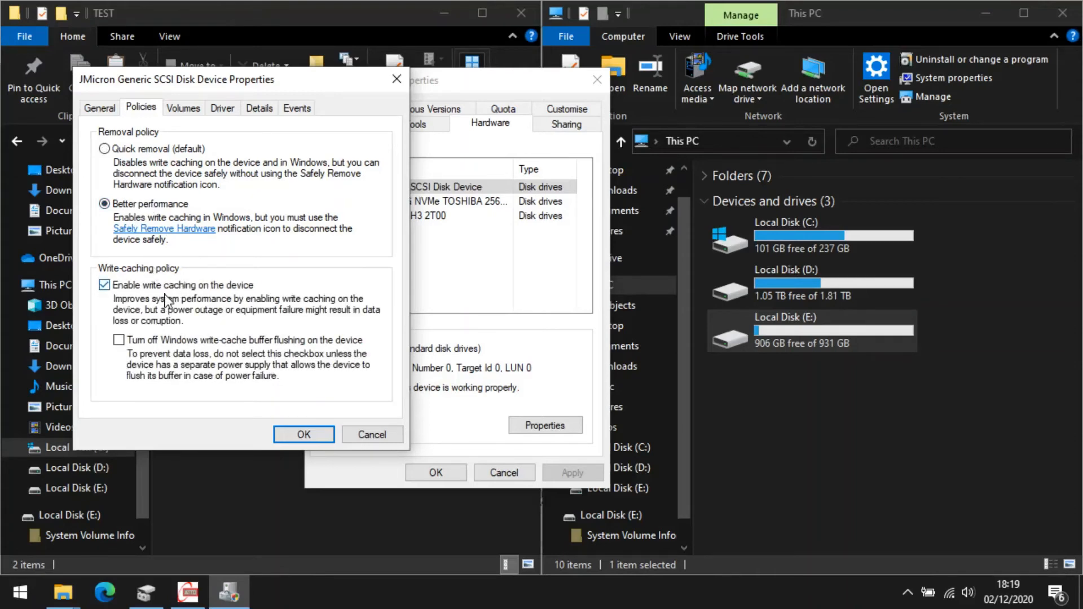
{"action": "mouse_move", "coordinate": [316, 310]}
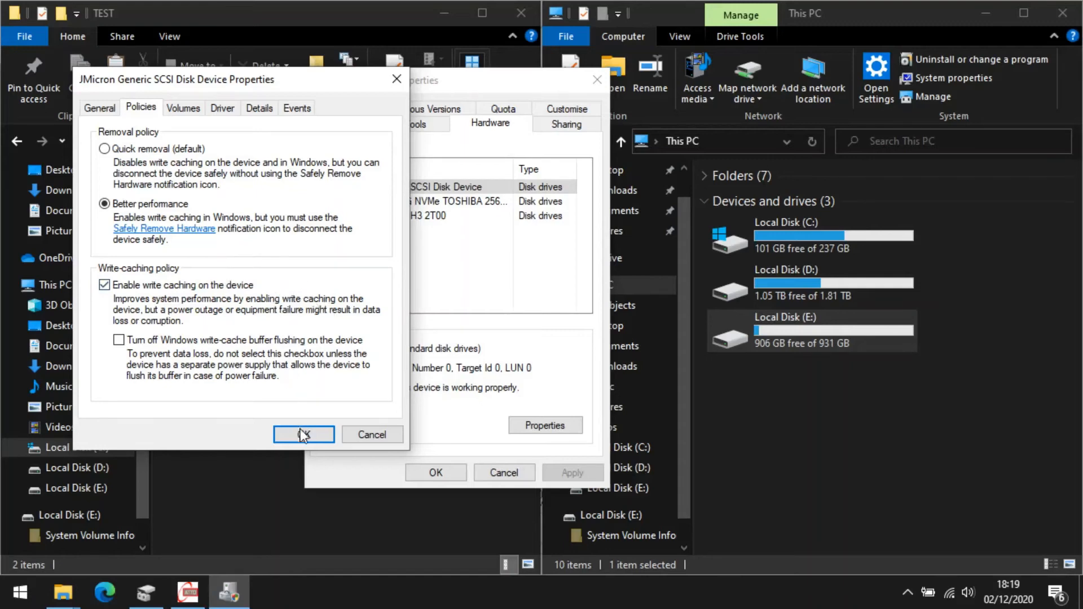
{"action": "left_click", "coordinate": [304, 434]}
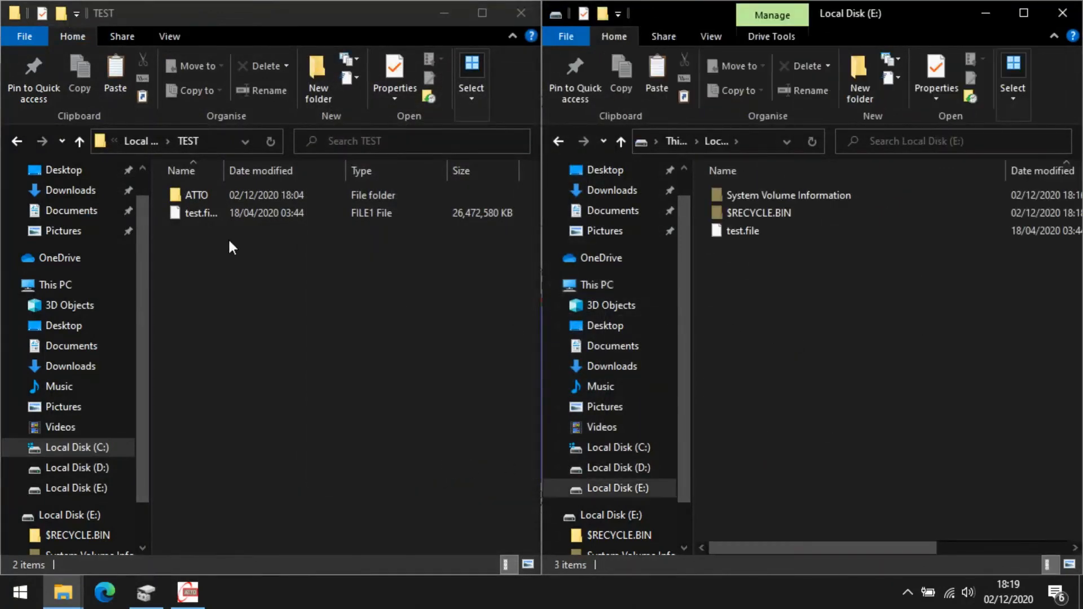
Select test.file on drive E to copy back into TEST.
{"action": "left_click", "coordinate": [201, 213]}
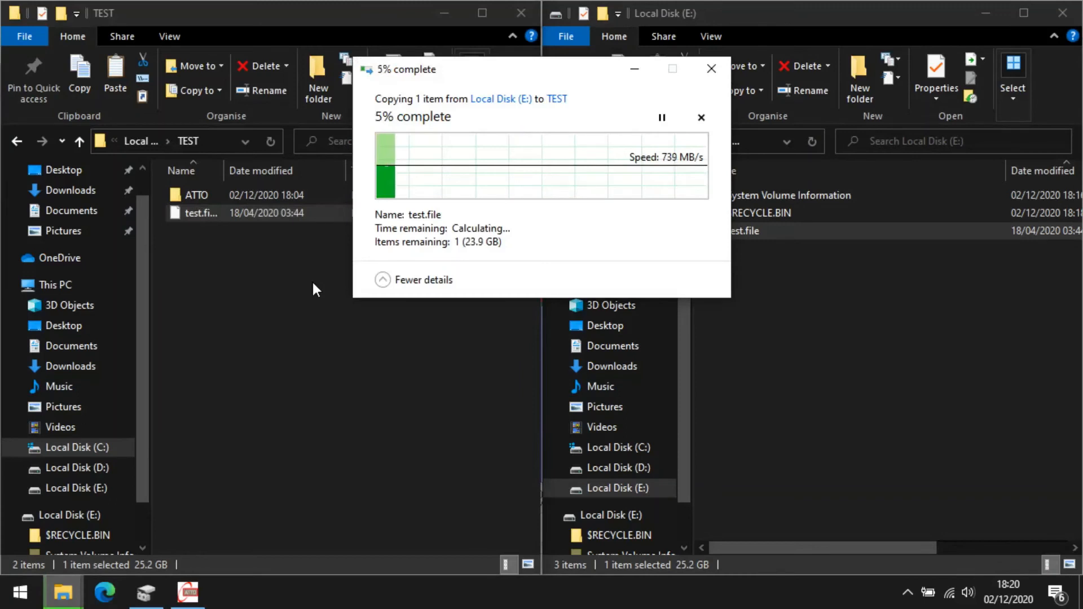
{"action": "mouse_move", "coordinate": [714, 135]}
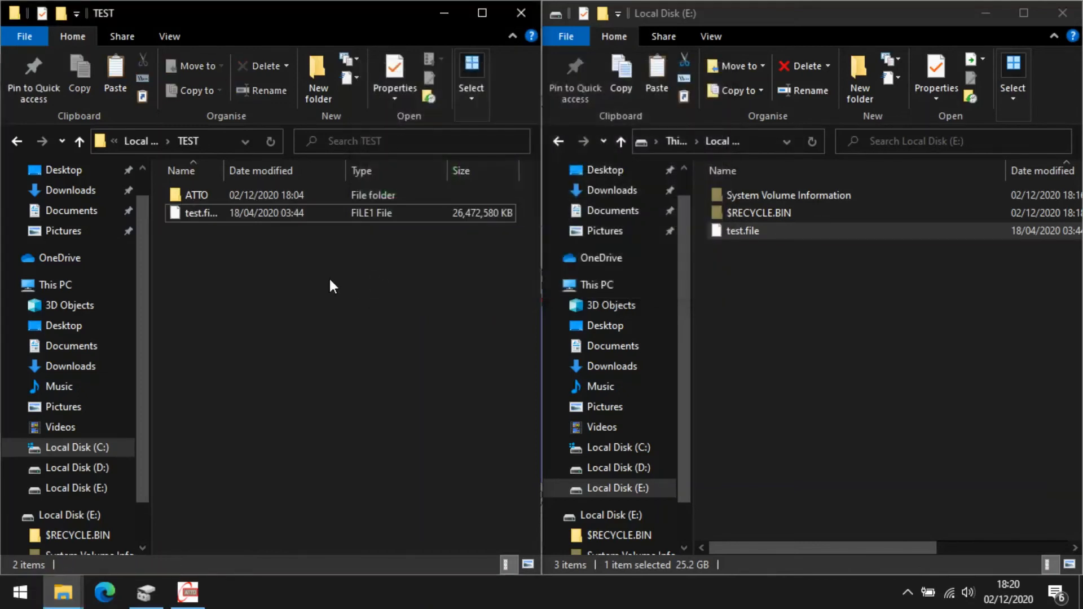
{"action": "mouse_move", "coordinate": [202, 218]}
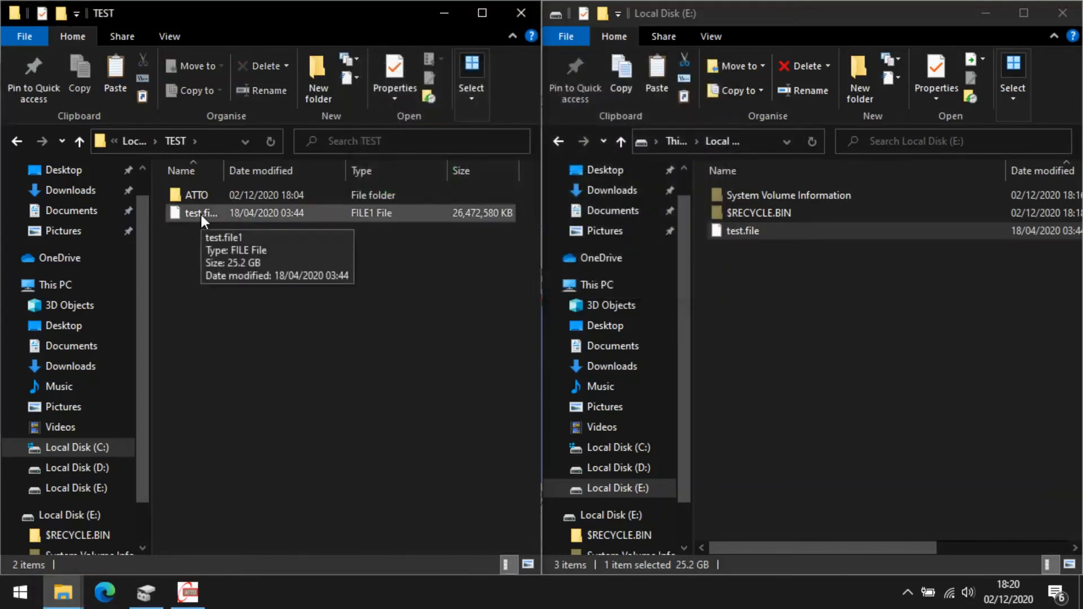